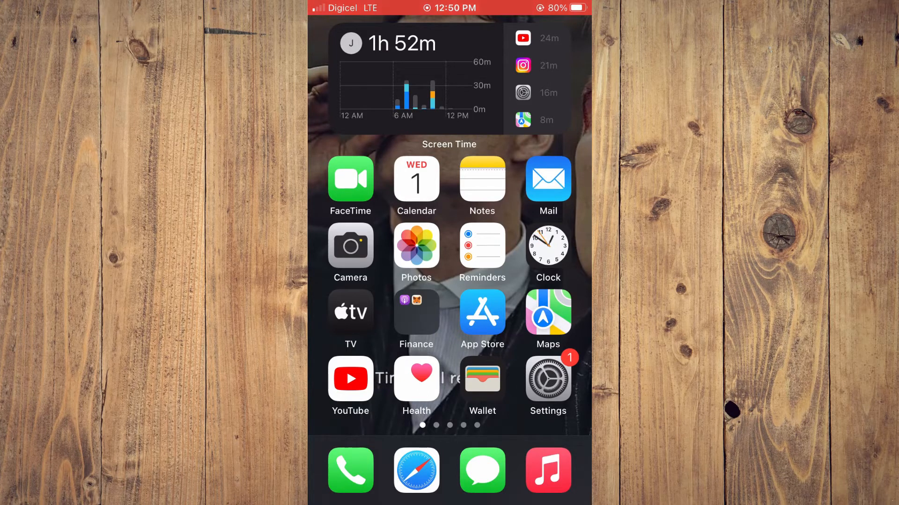
Launch Settings and scroll down the list toward the Maps entry
click(547, 379)
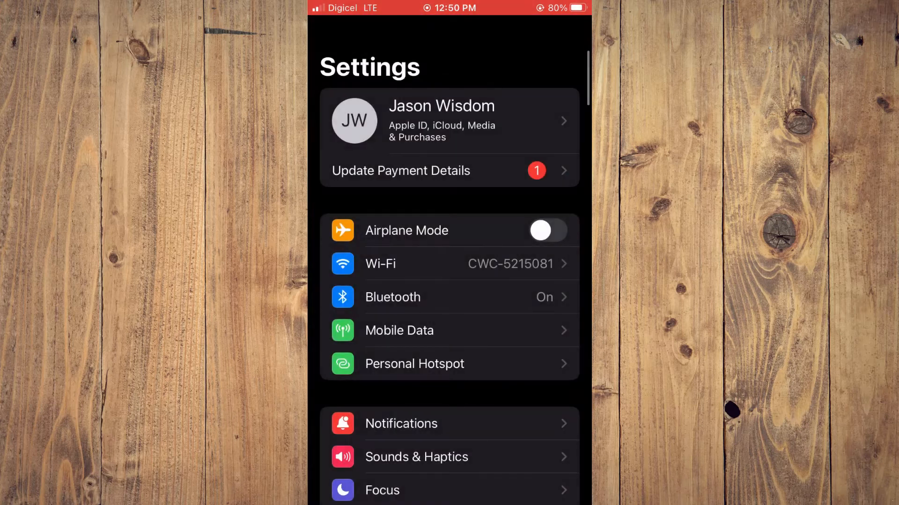
scroll(down, 3)
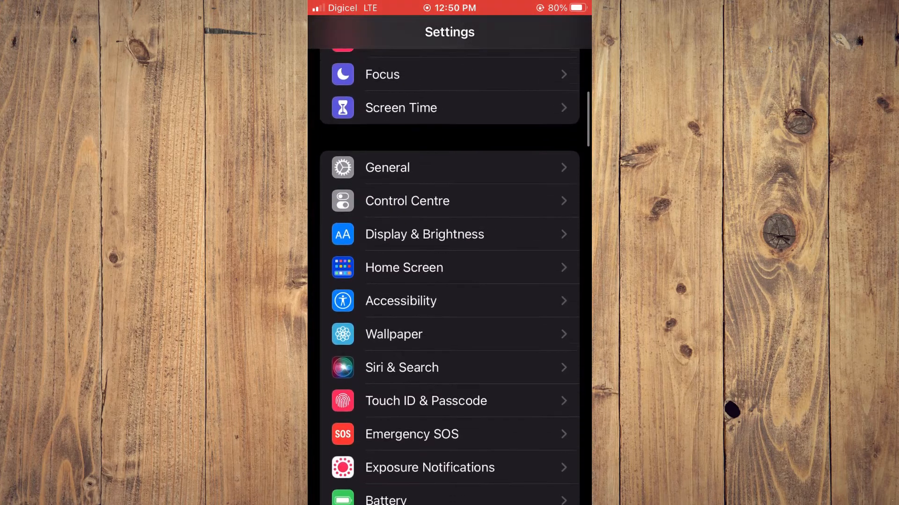
scroll(down, 3)
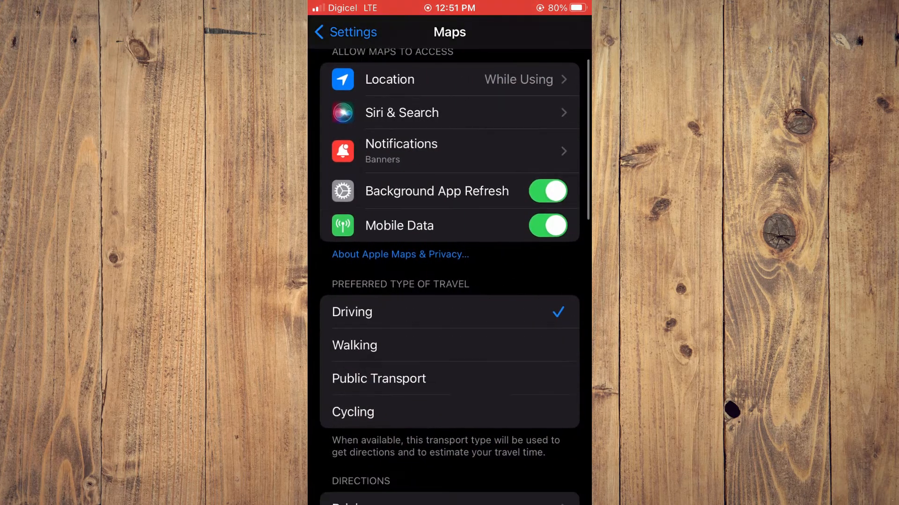
Turn off the Directions on Radio toggle under Spoken Directions, then switch to Apple Maps
scroll(down, 3)
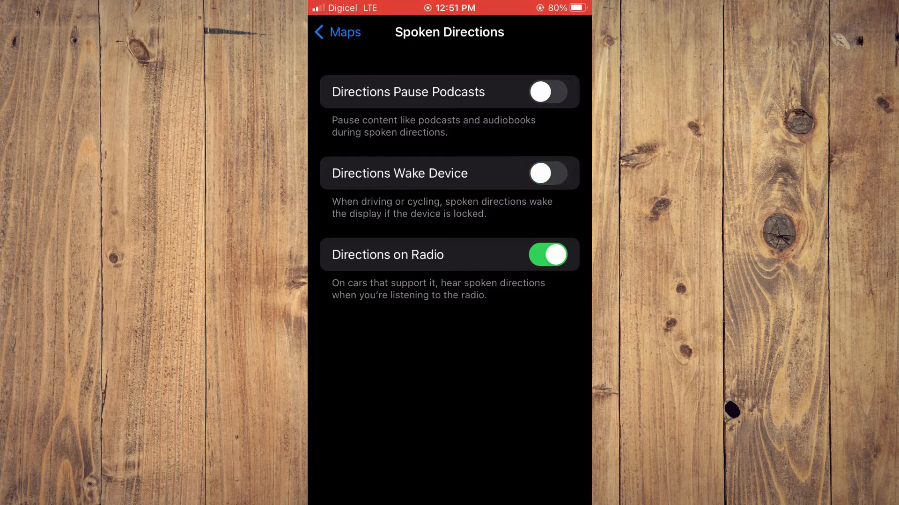
click(547, 255)
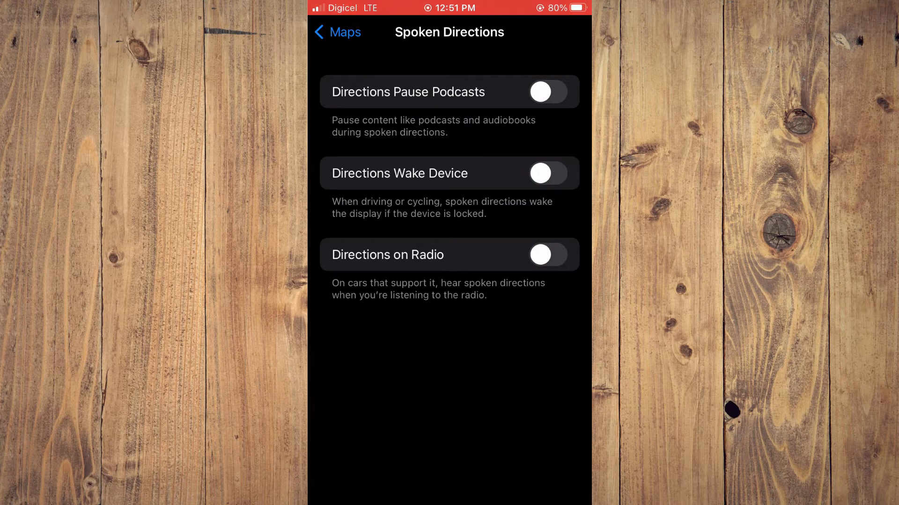
click(337, 31)
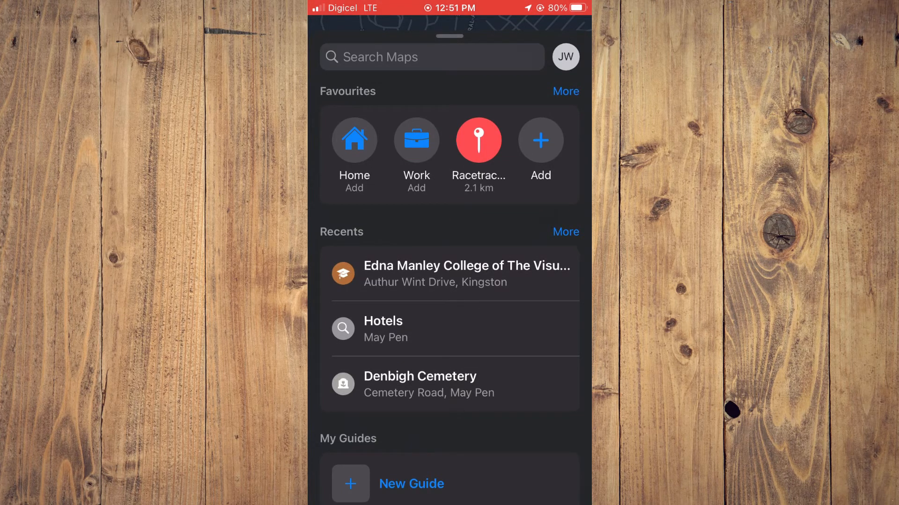
Request driving routes to the recent Edna Manley College of the Visual and Performing Arts
click(467, 274)
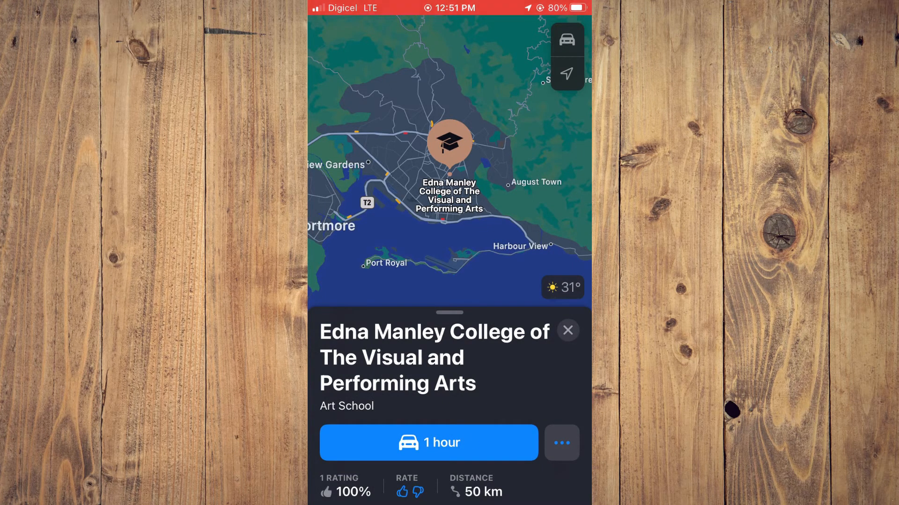
click(427, 443)
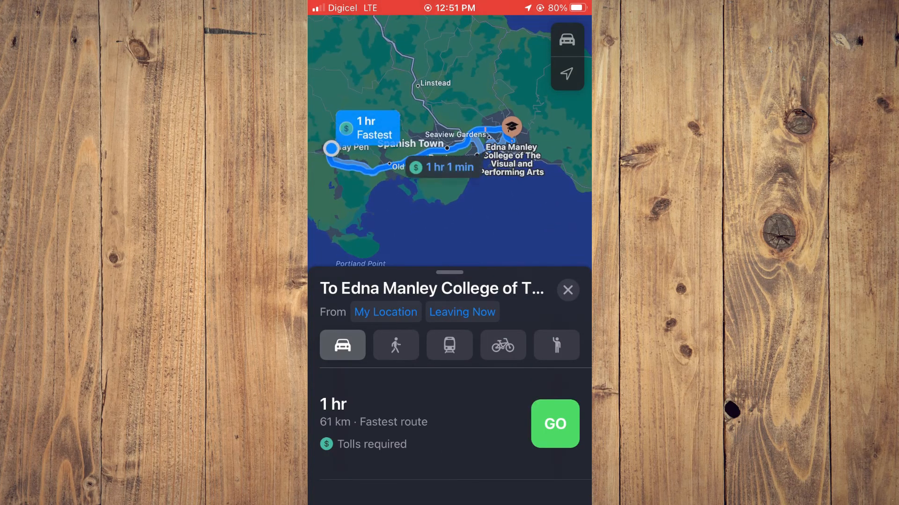
Start navigation on the fastest route, set voice guidance to muted, and return to the home screen
click(554, 423)
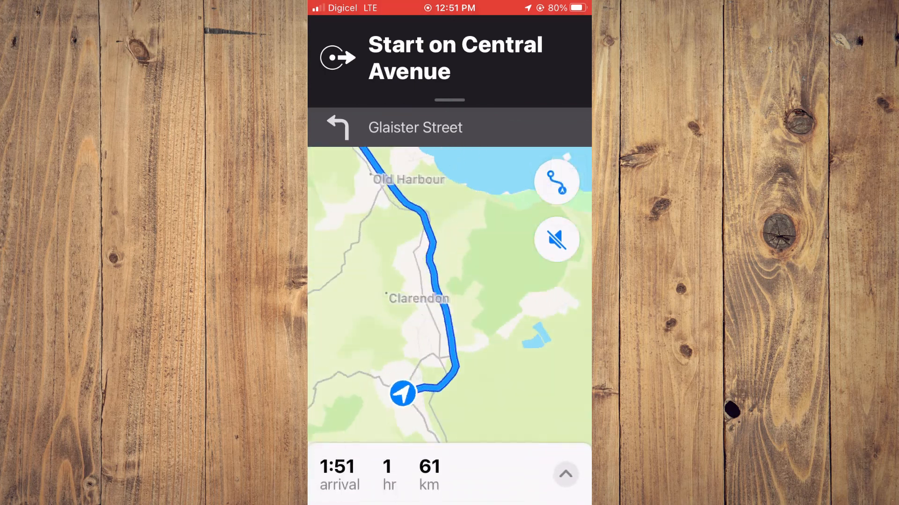
click(564, 474)
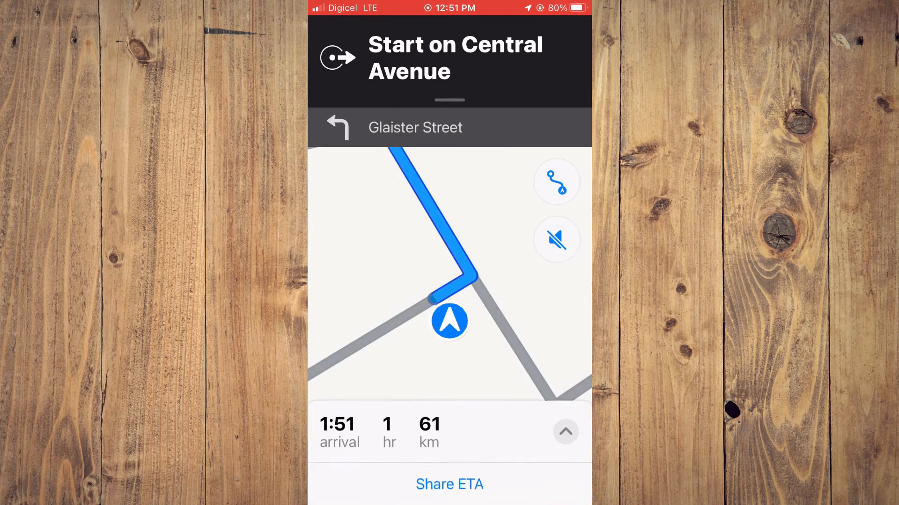
click(555, 238)
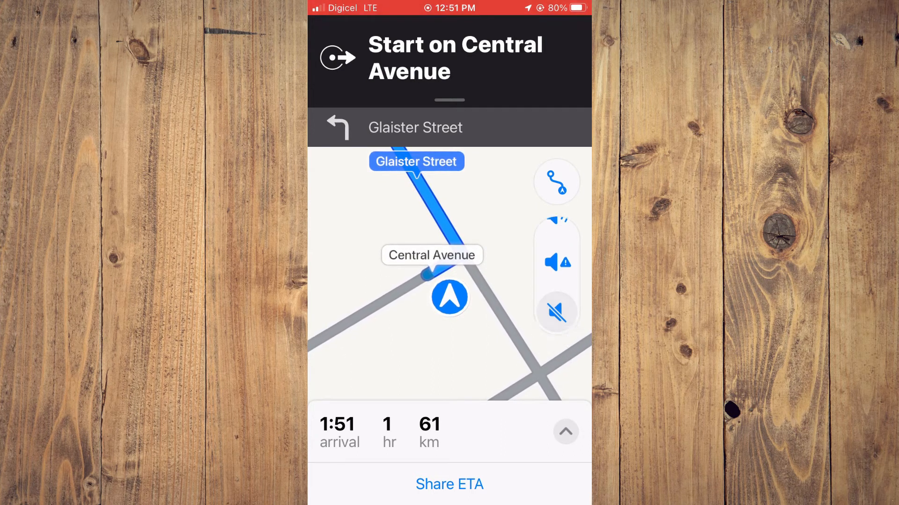
click(555, 262)
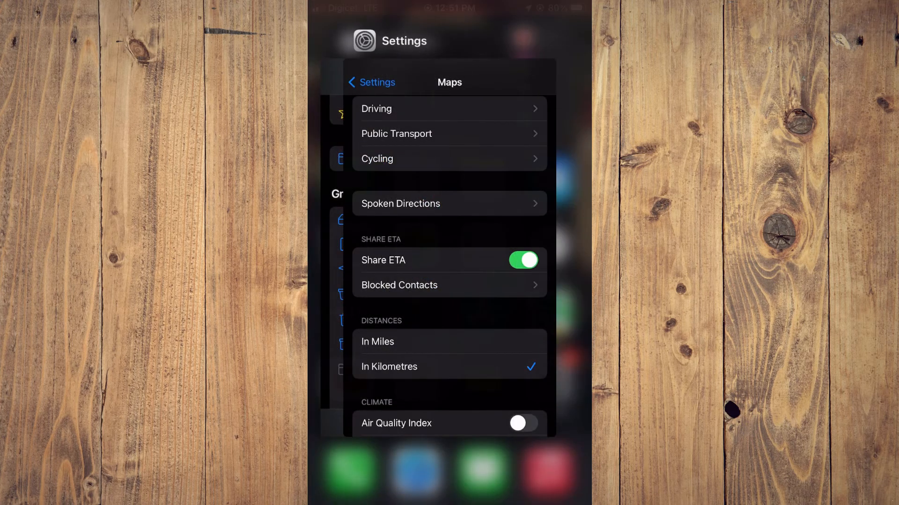
key(home)
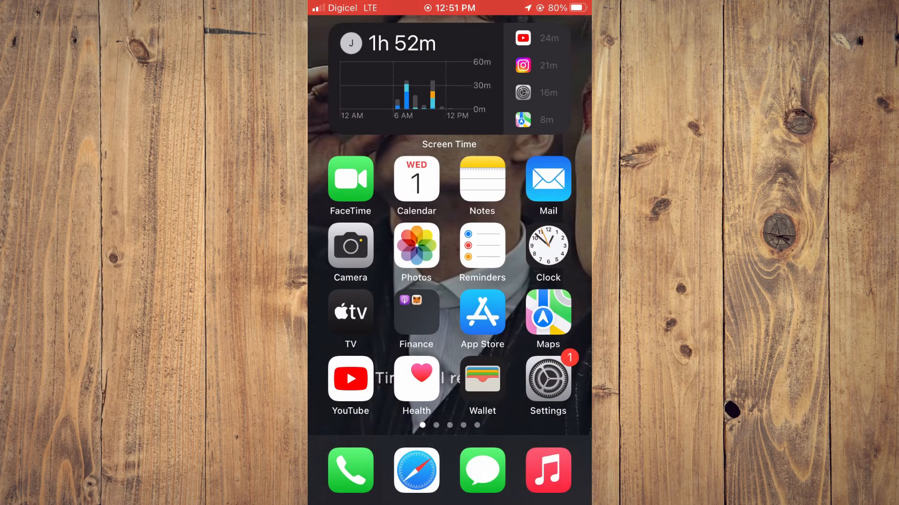